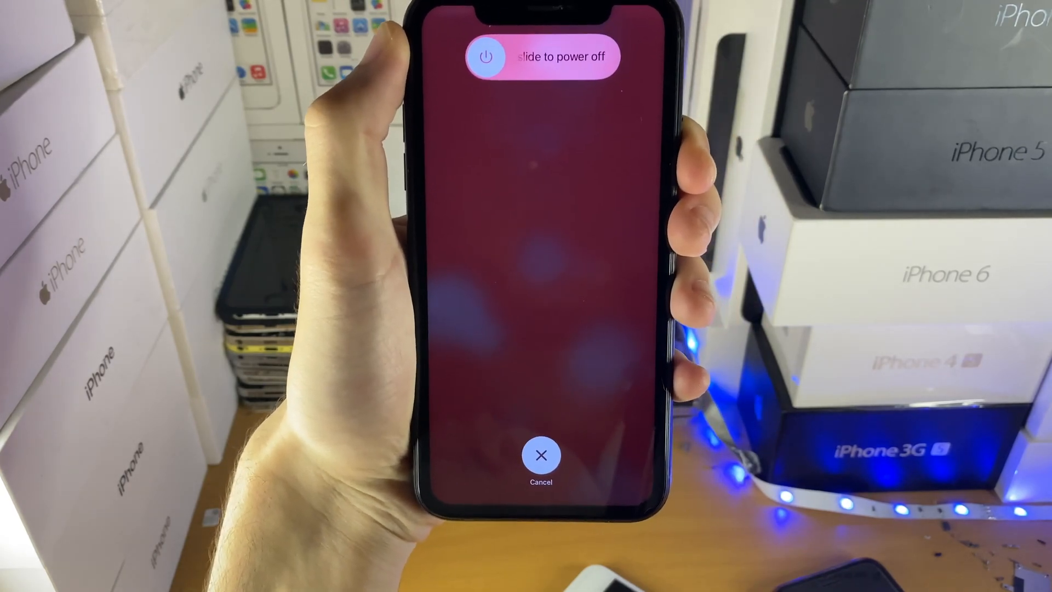
Step: Slide to power off the iPhone so it can be restarted
drag(483, 56, 603, 56)
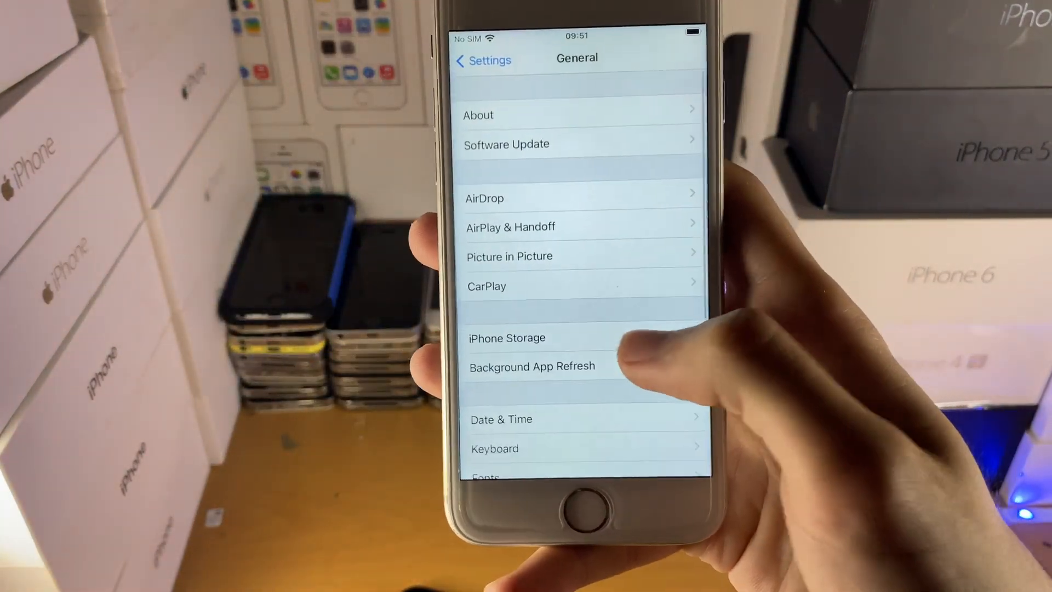
click(507, 337)
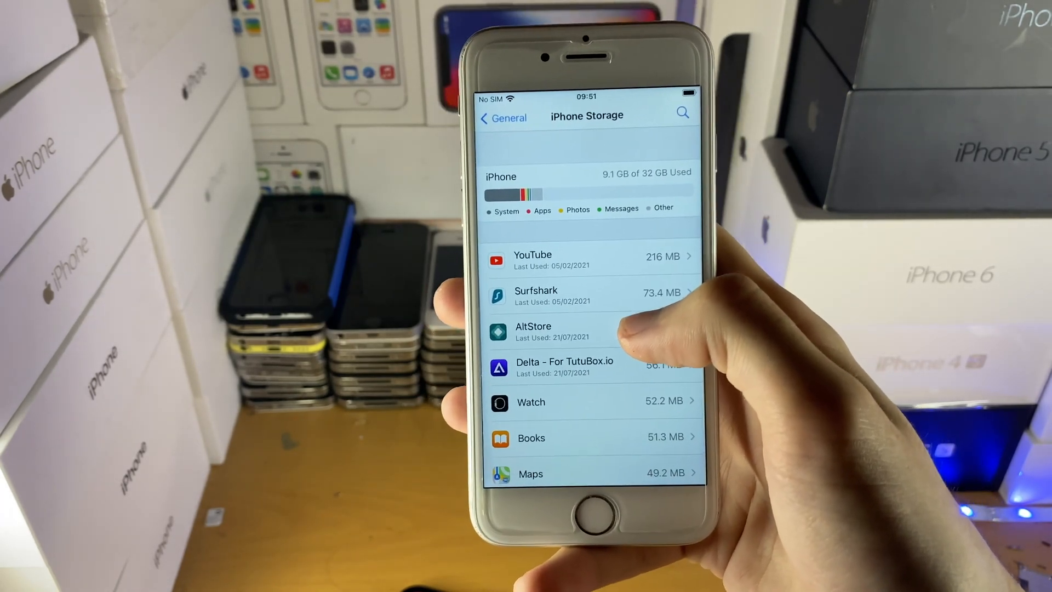
scroll(down, 3)
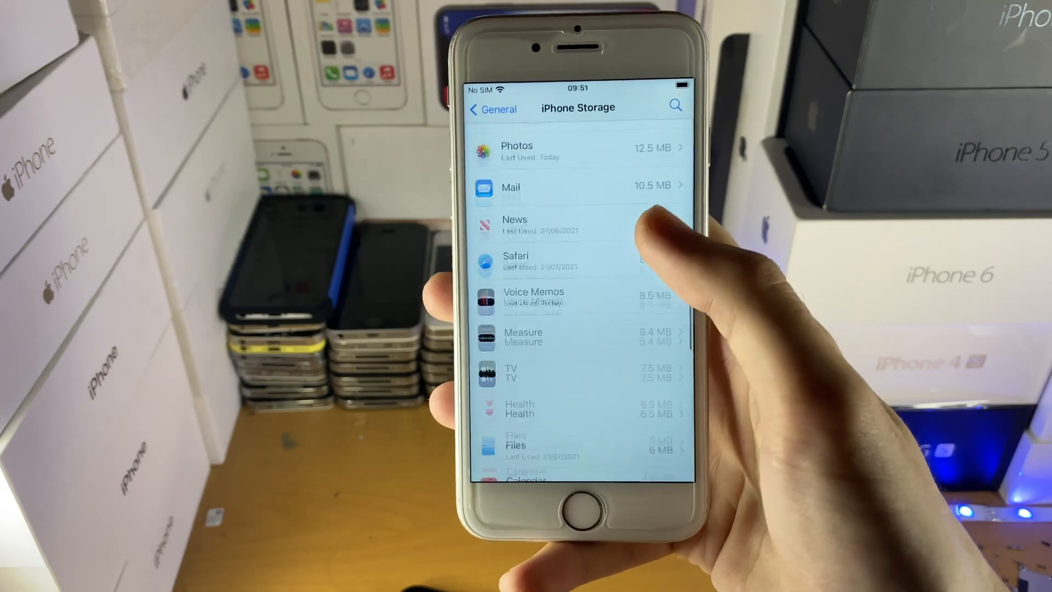
scroll(down, 3)
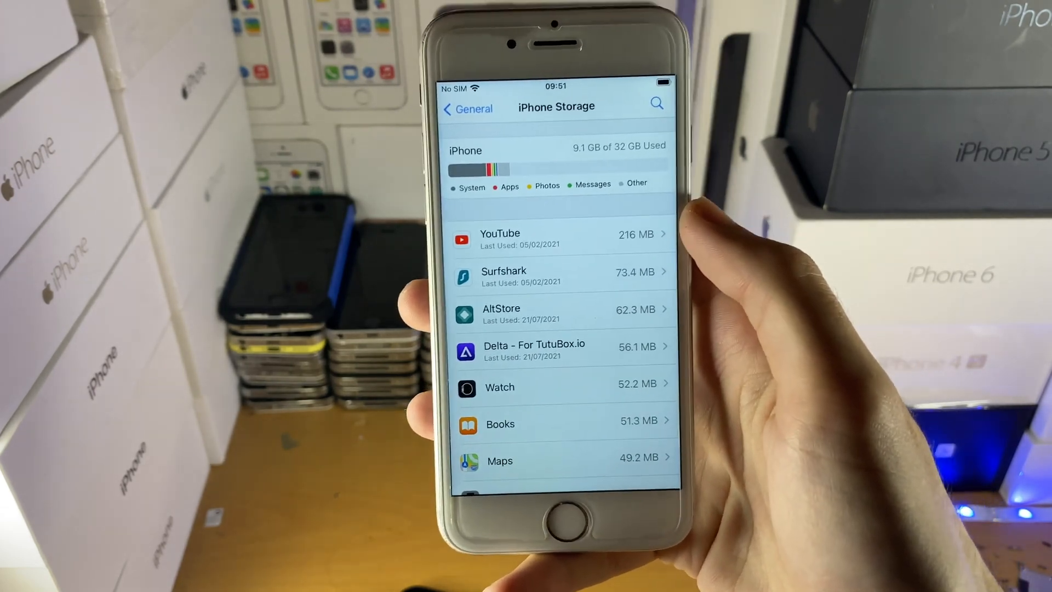
click(468, 108)
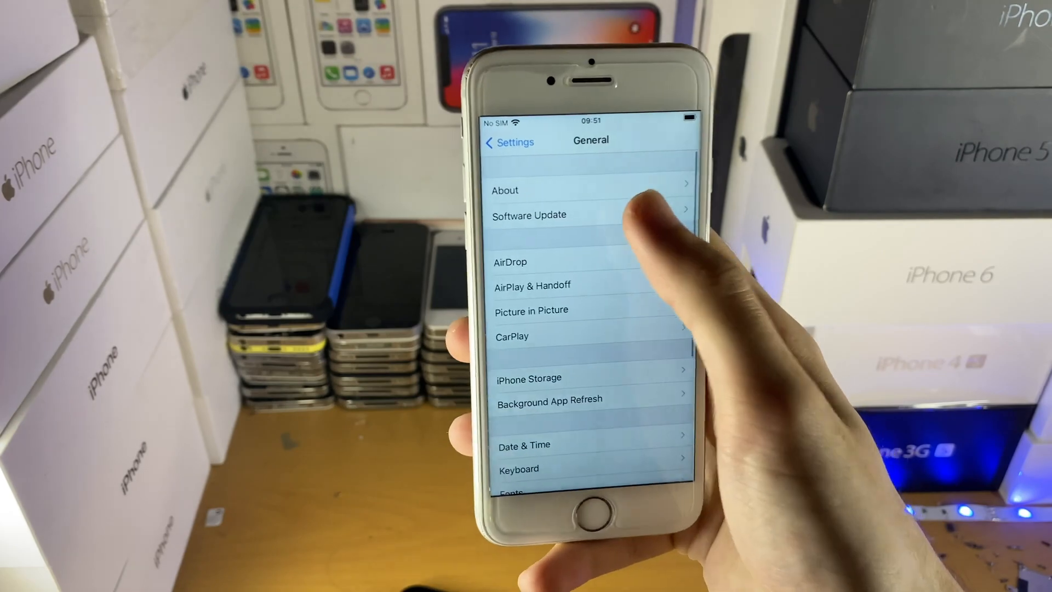
Step: Dismiss the 'Software Update Failed' alert for iOS 14.8.1 and return to the home screen
click(528, 214)
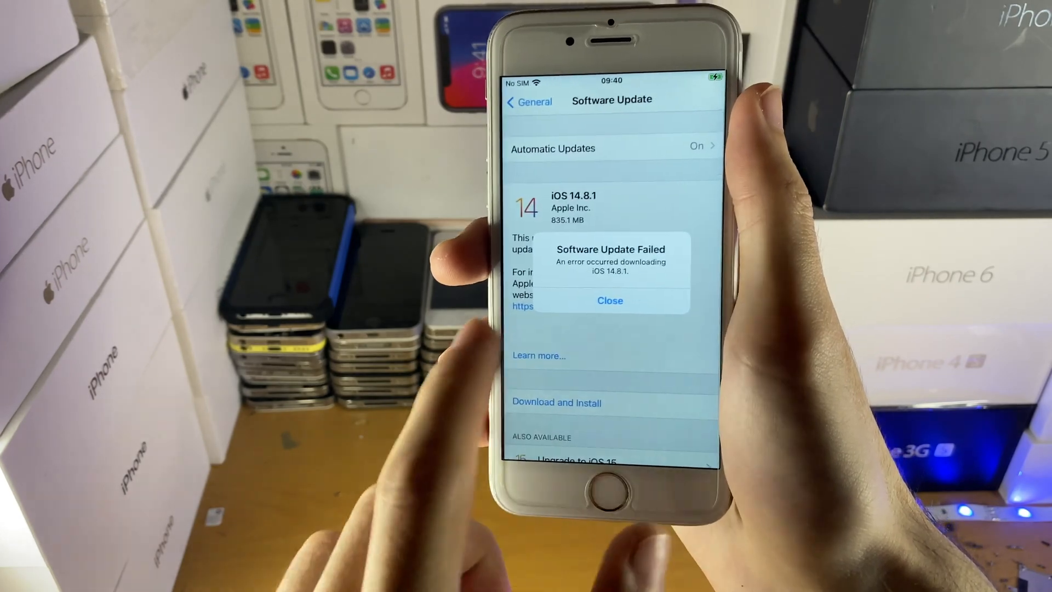
click(610, 300)
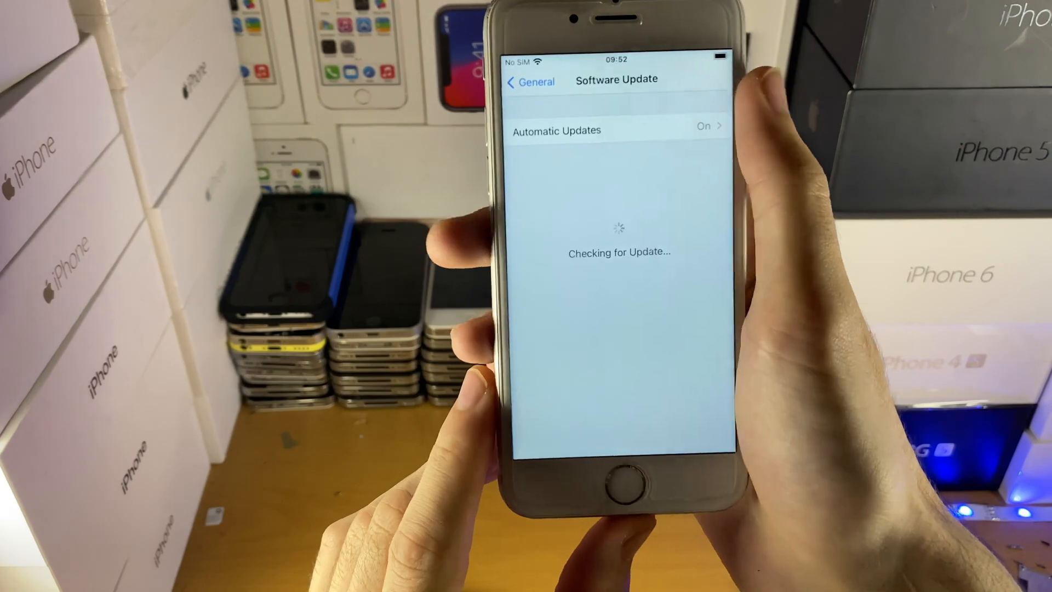
click(531, 81)
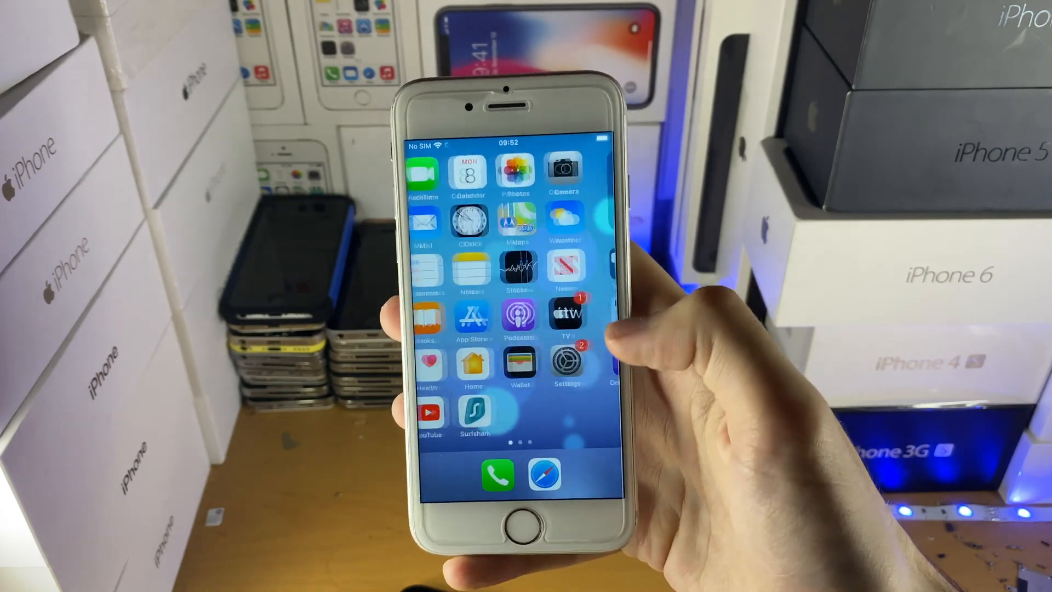
click(566, 362)
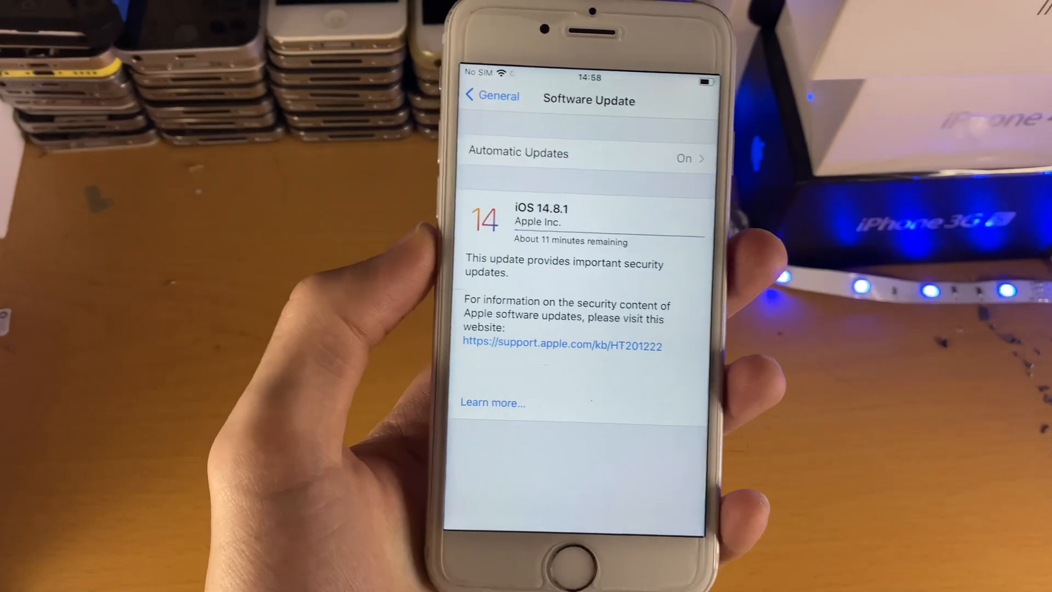
Step: Let iOS 14.8.1 finish downloading until Install Now becomes available
click(581, 553)
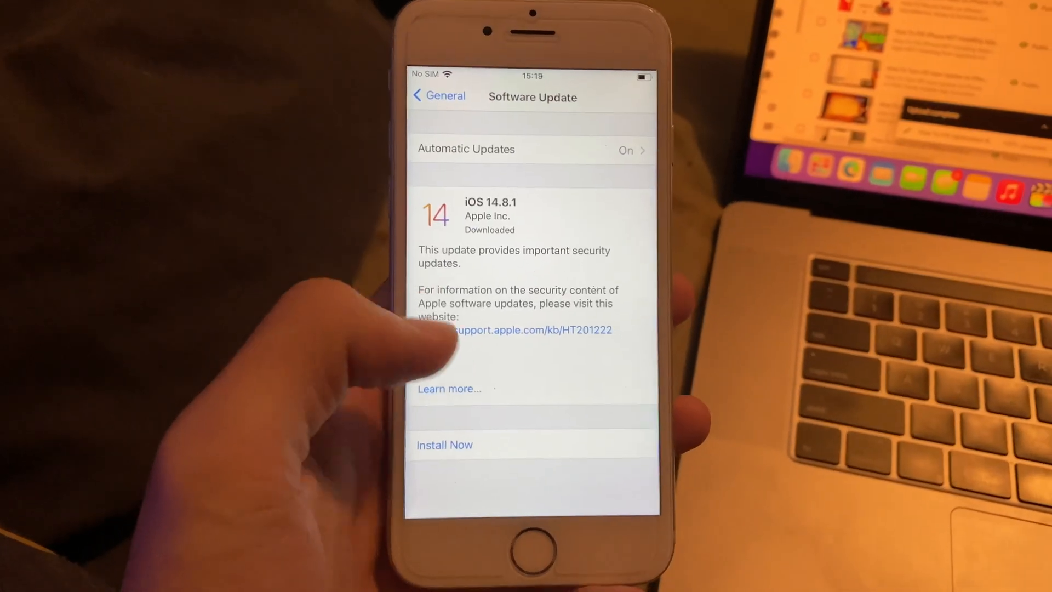
Step: Install the downloaded iOS 14.8.1 update and wait through the restart
click(443, 444)
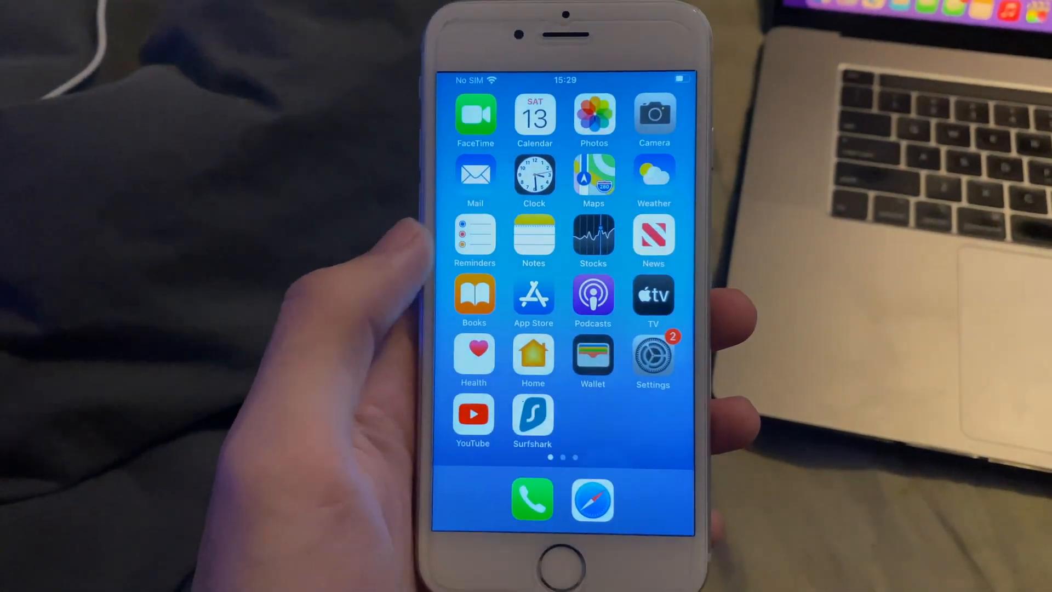
Step: Show Settings > General > About confirming Software Version 14.8.1
click(652, 355)
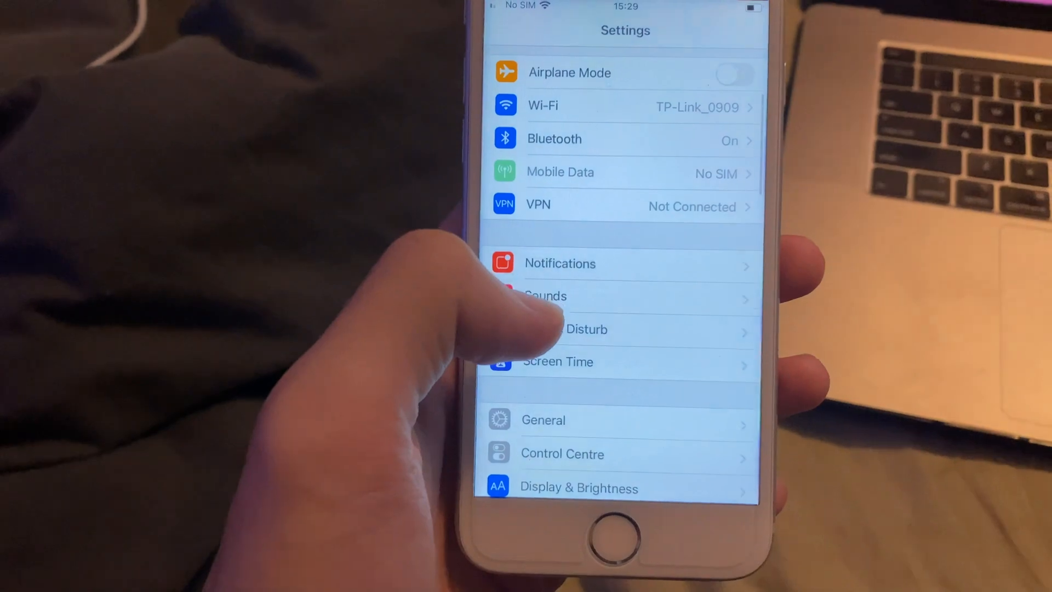
click(544, 419)
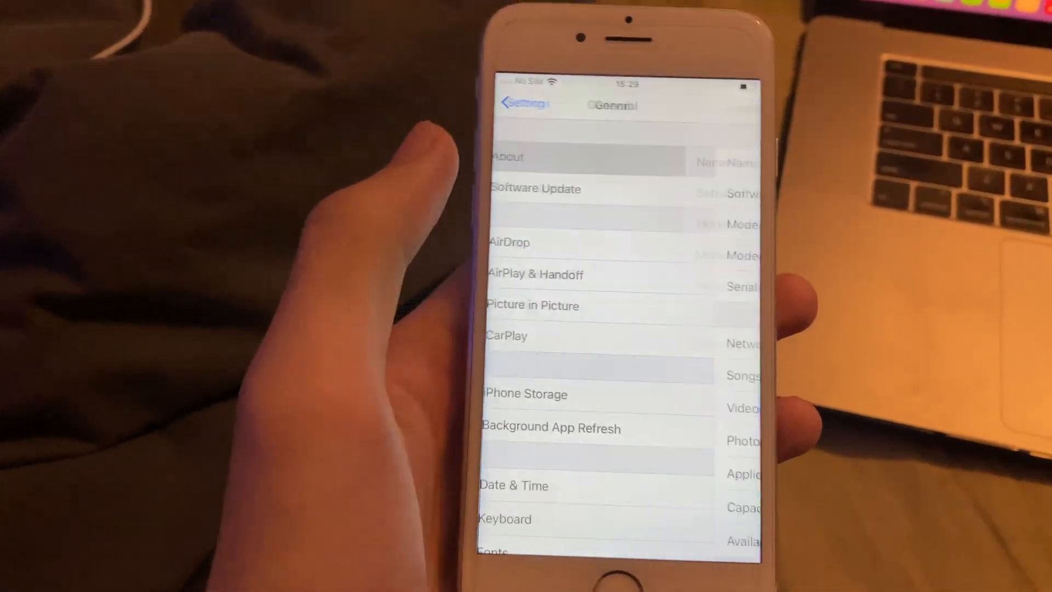
click(508, 157)
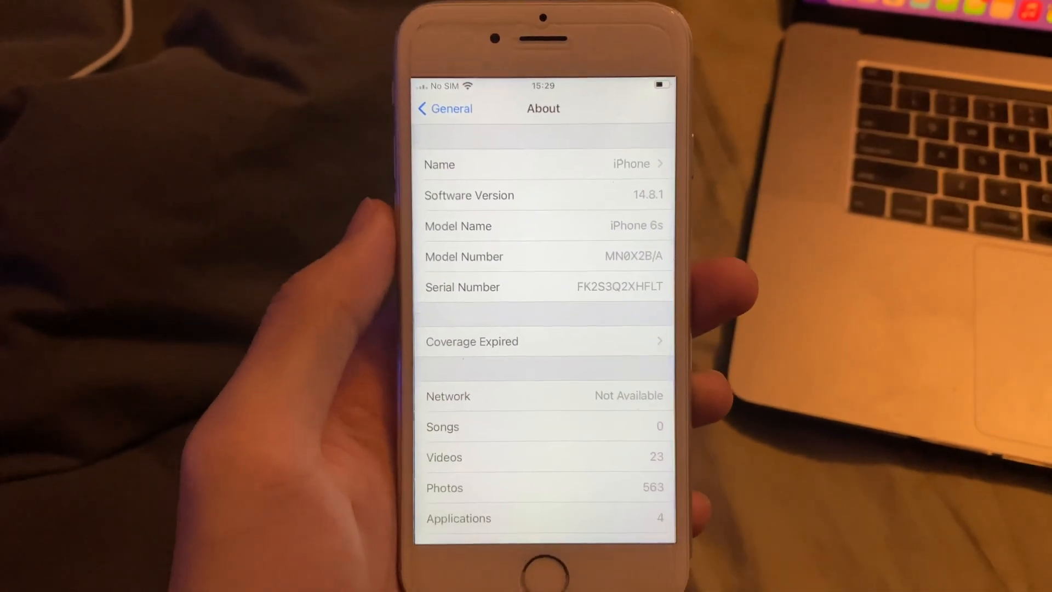